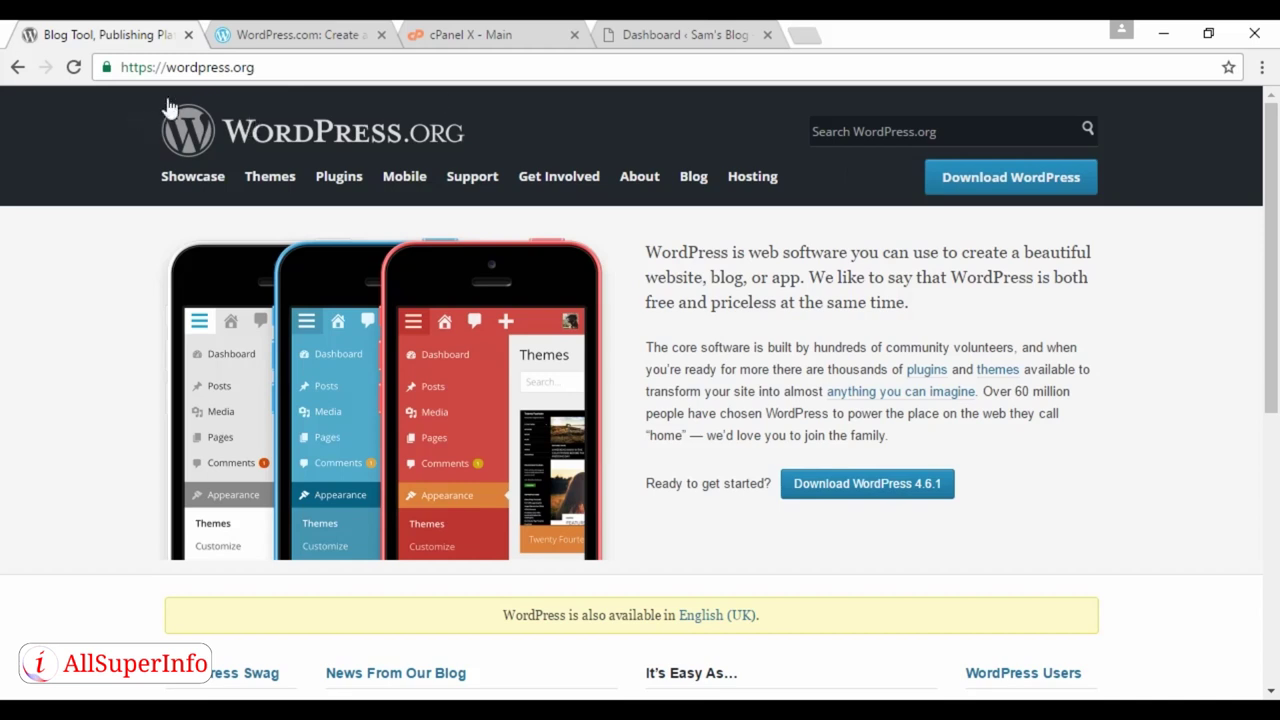
pyautogui.moveTo(280, 100)
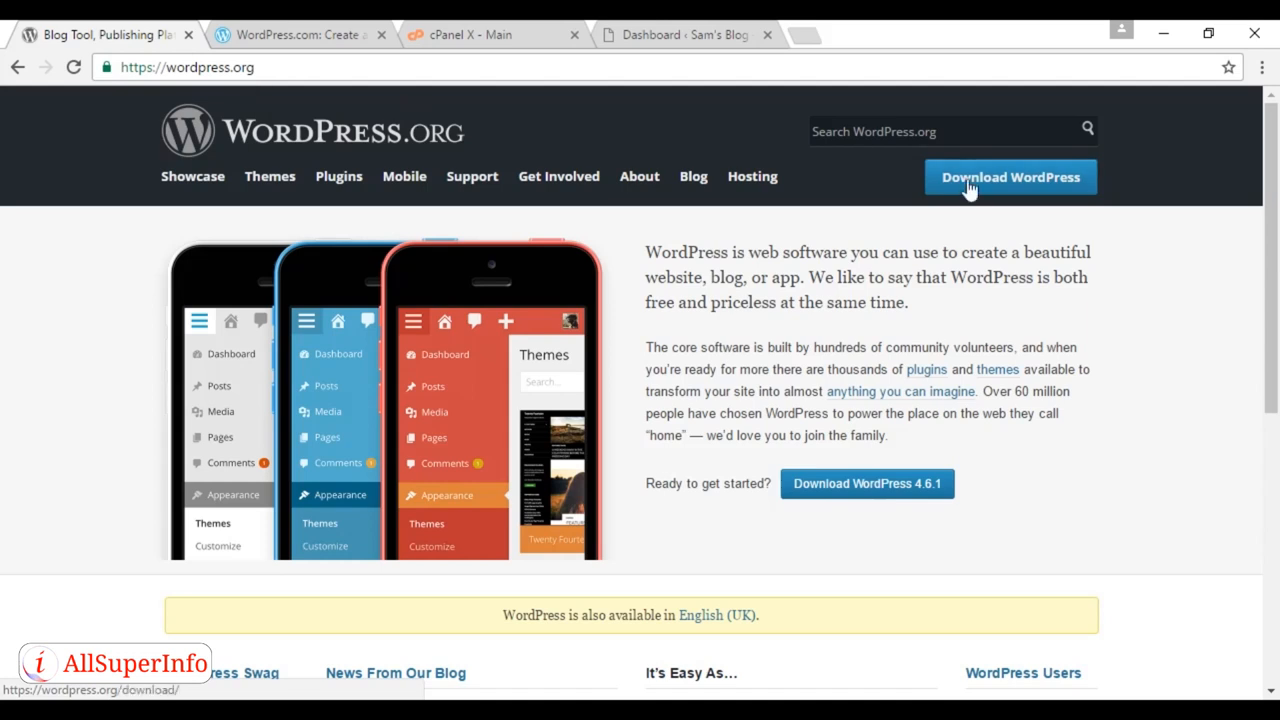
pyautogui.moveTo(972, 212)
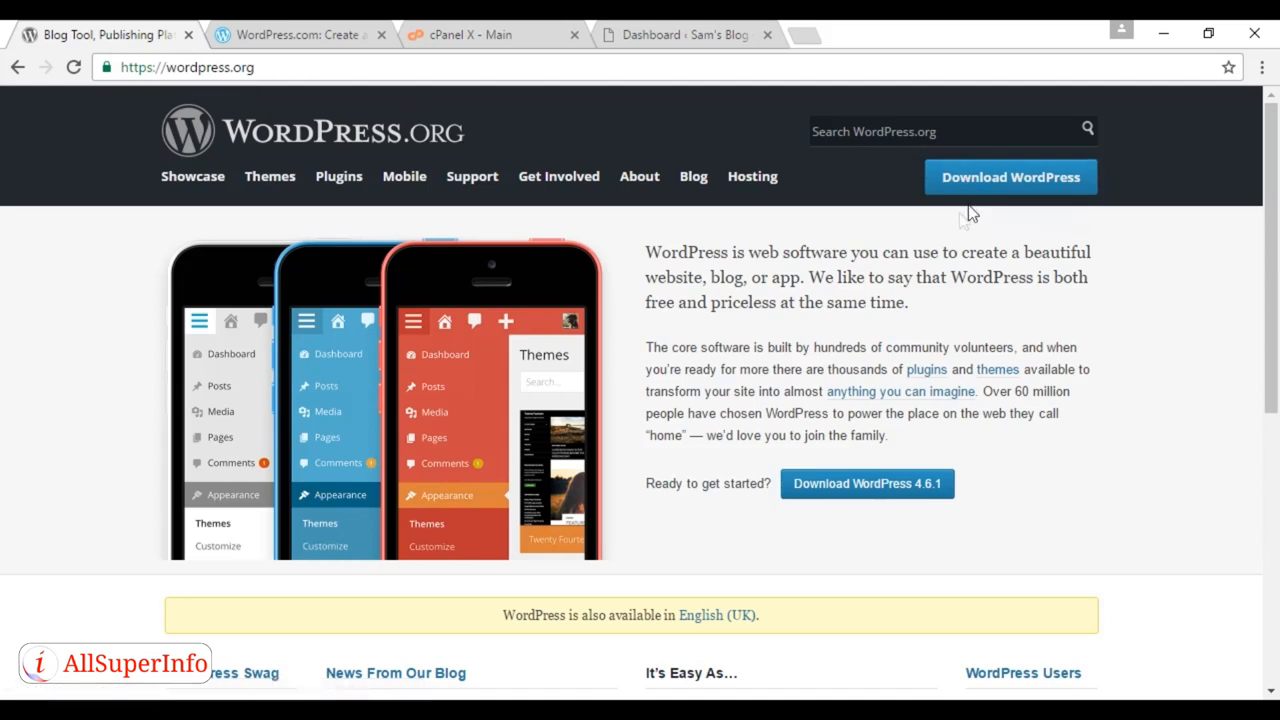
pyautogui.moveTo(936, 252)
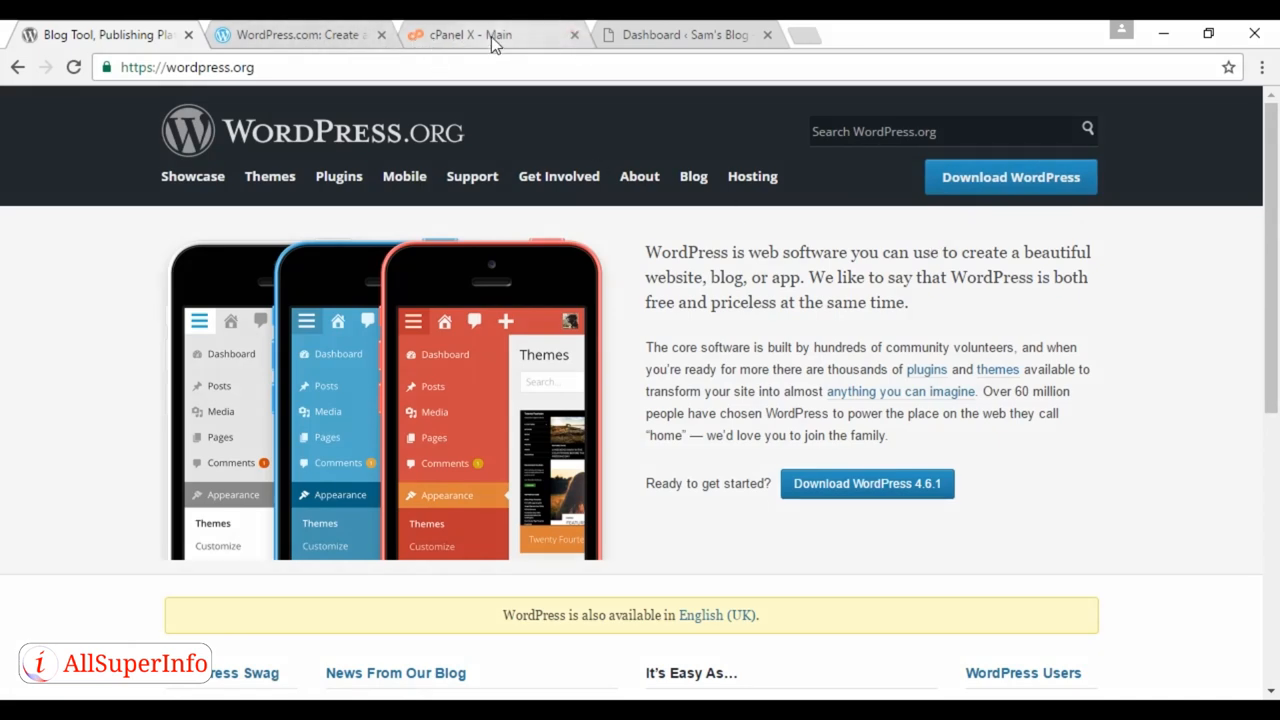
# Step: Show the cPanel control panel's Softaculous Apps Installer section listing WordPress
pyautogui.click(476, 36)
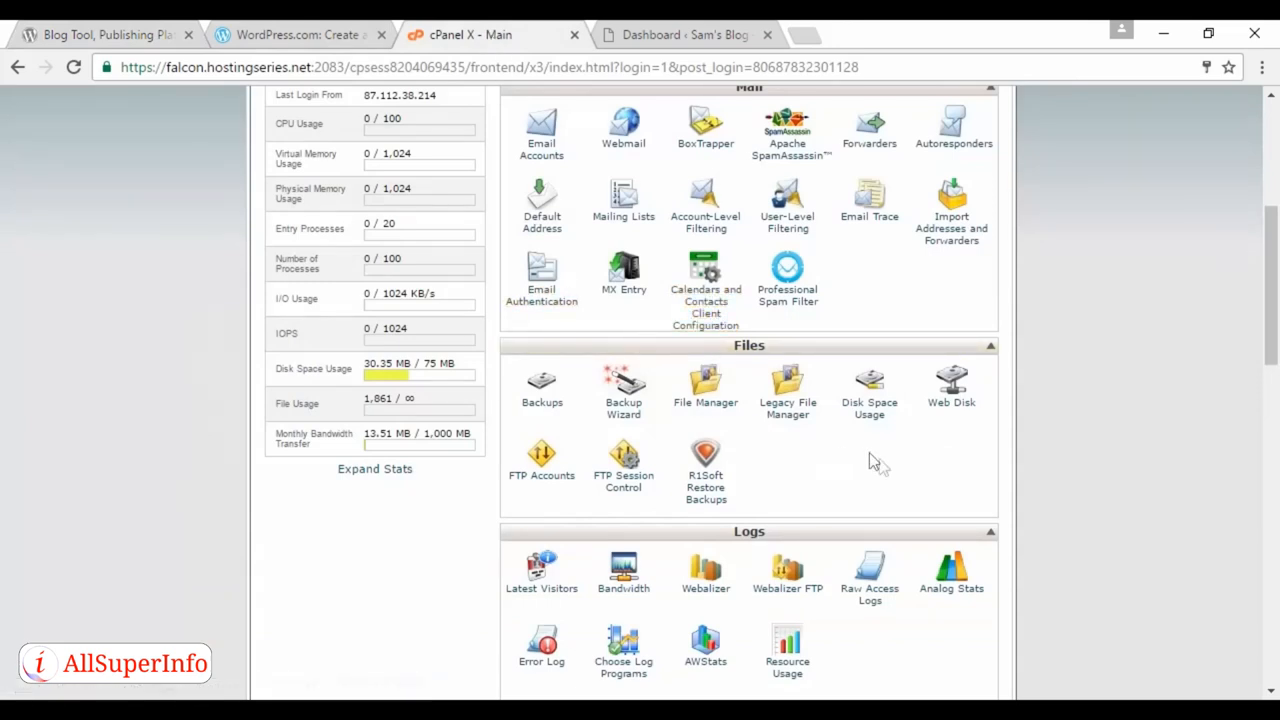
pyautogui.moveTo(884, 462)
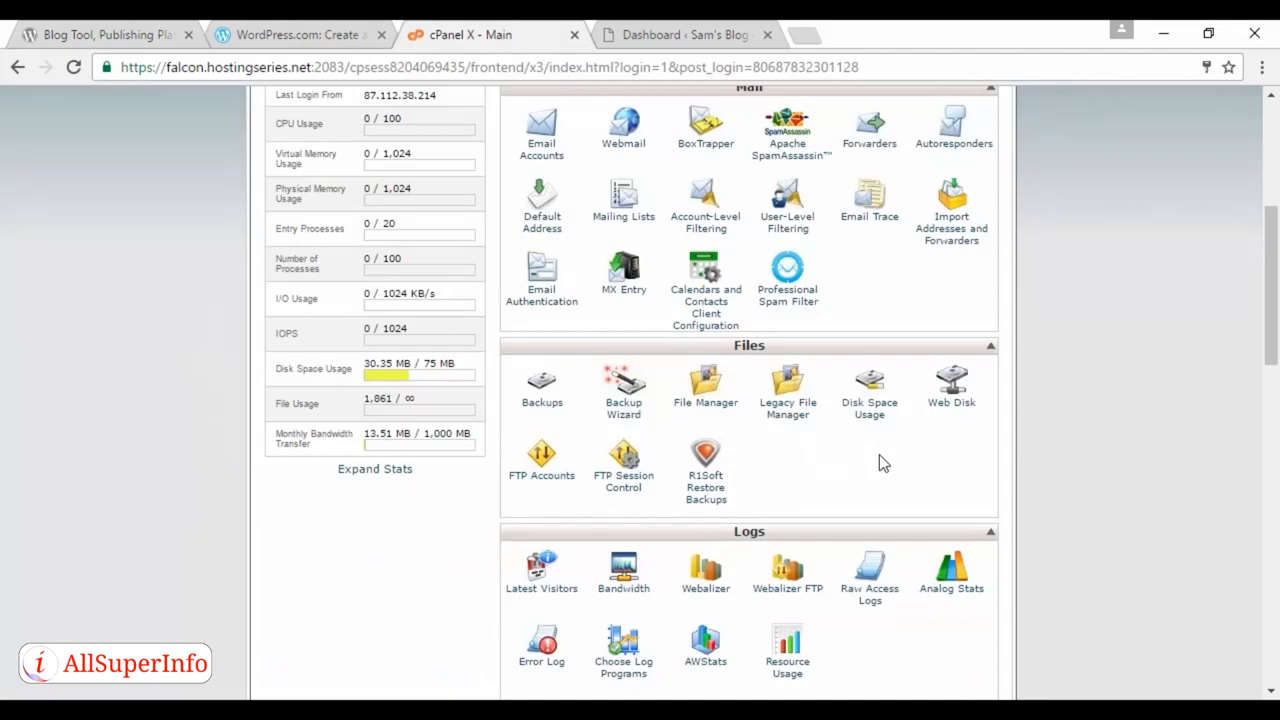
pyautogui.scroll(-3)
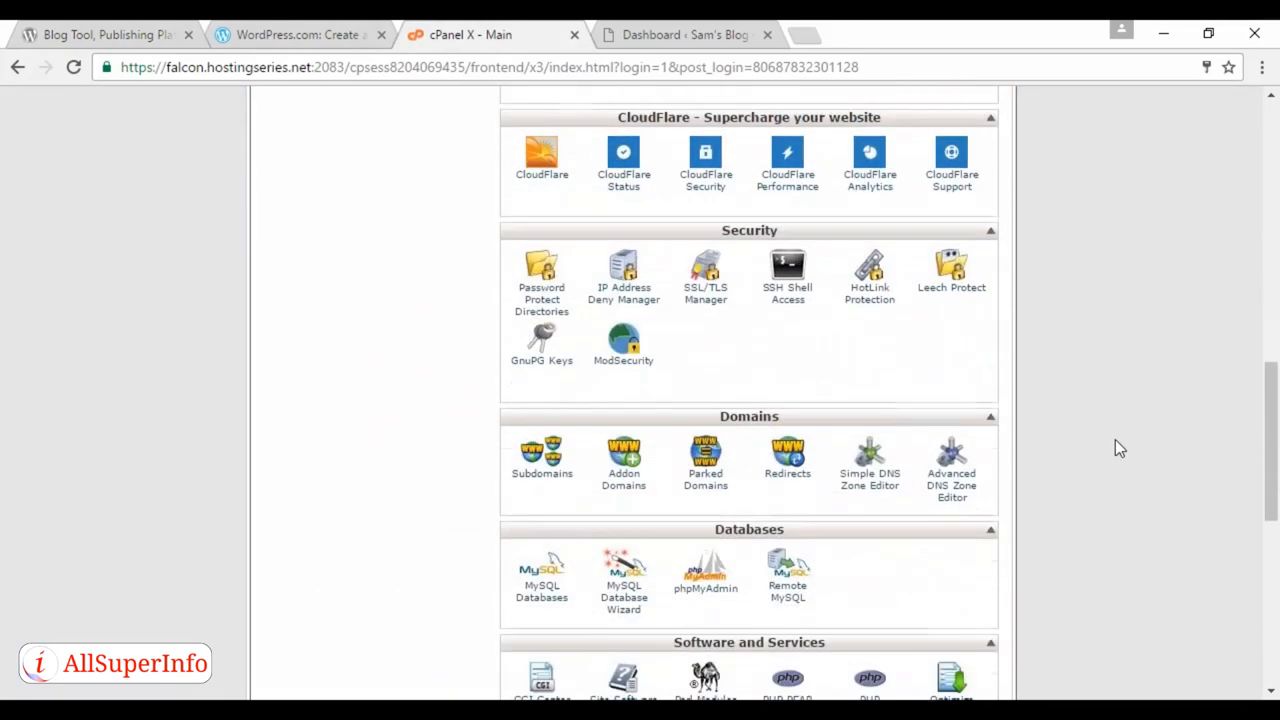
pyautogui.scroll(-3)
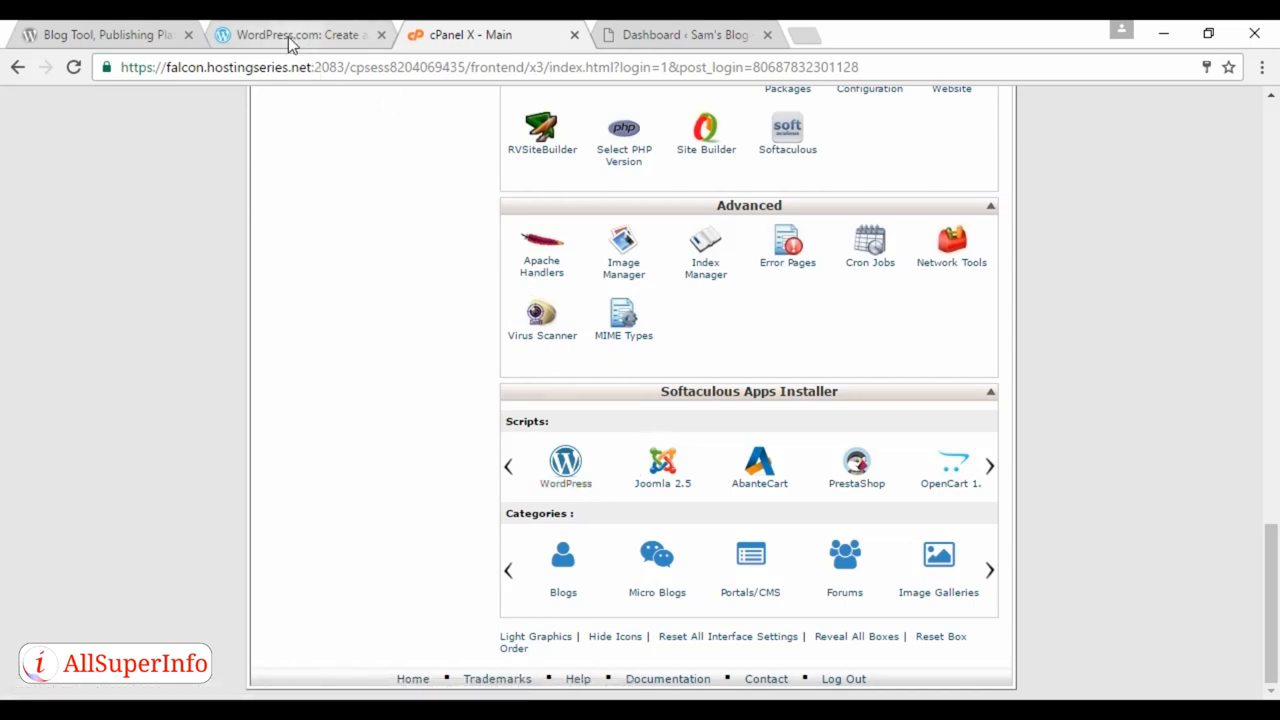
# Step: Show the WordPress.com homepage with its Get Started and See Plans options
pyautogui.click(290, 34)
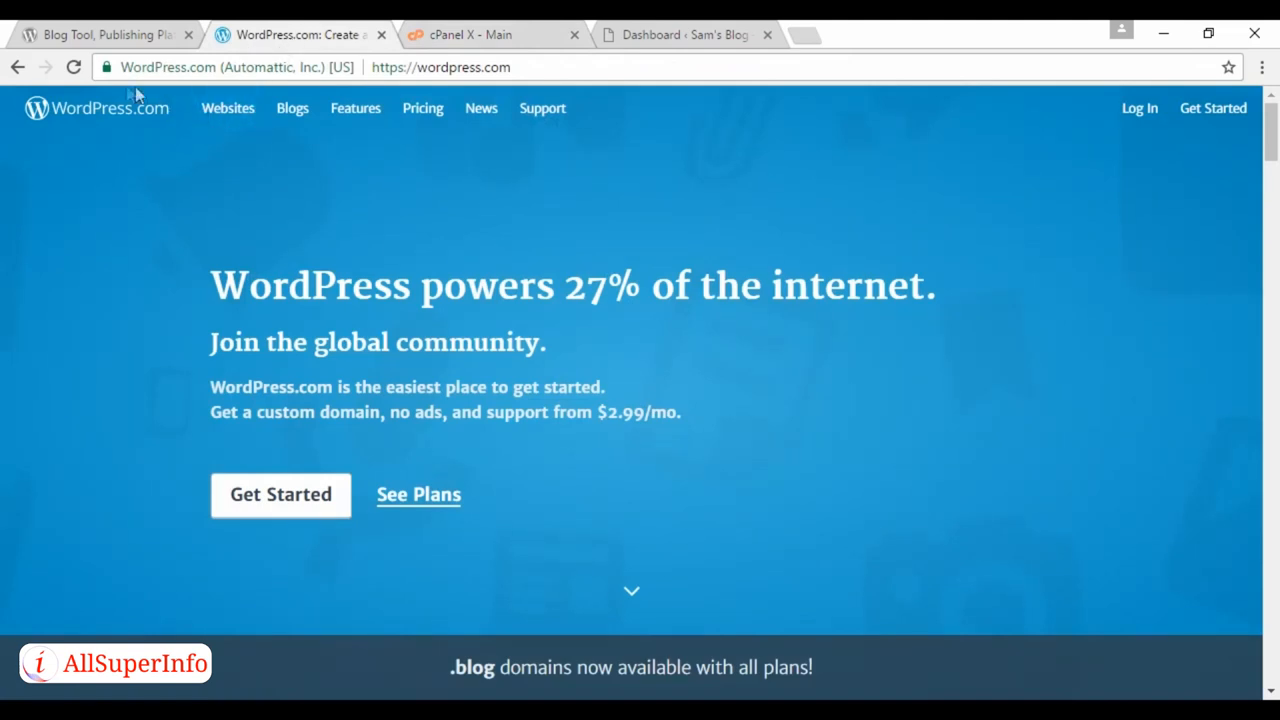
pyautogui.moveTo(216, 88)
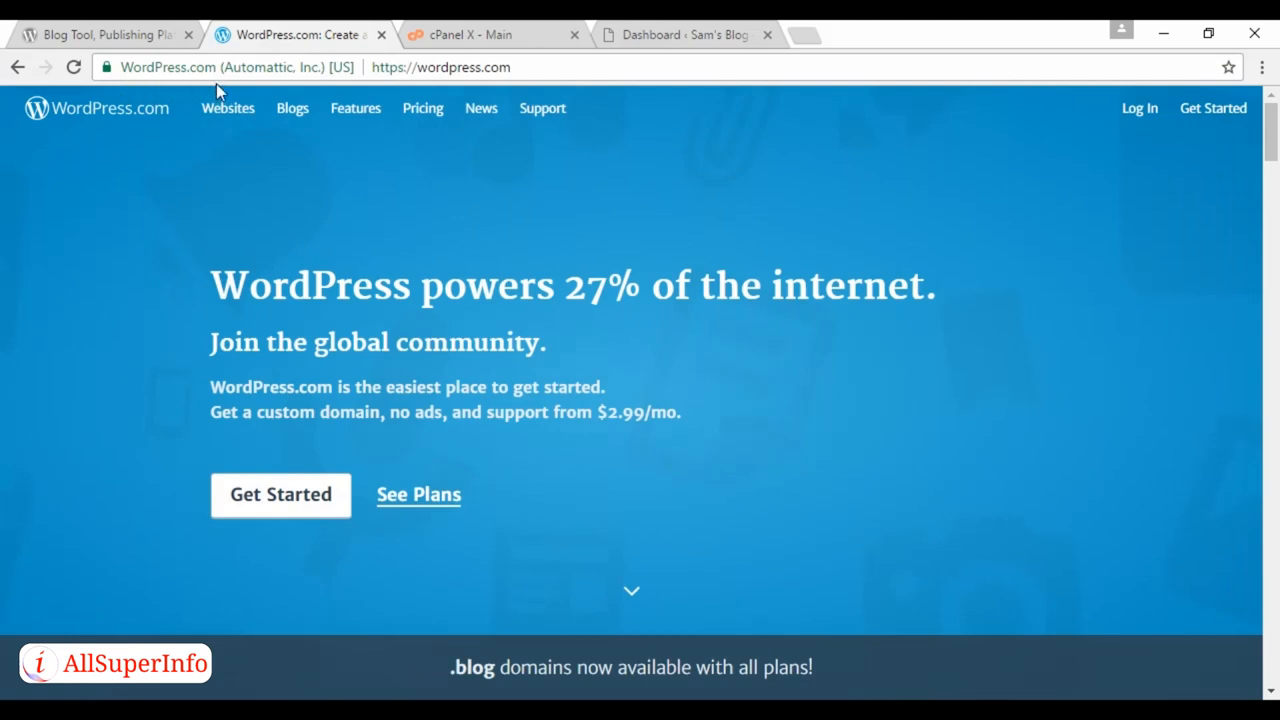
pyautogui.moveTo(302, 512)
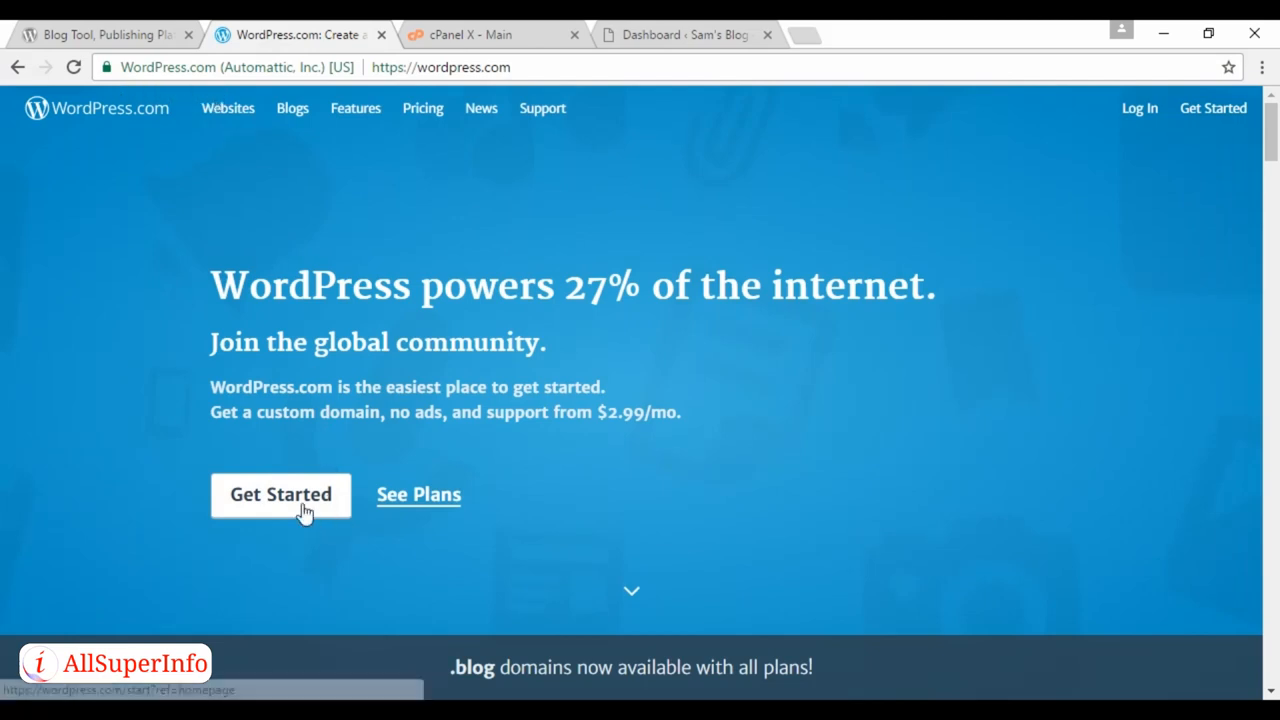
pyautogui.moveTo(600, 496)
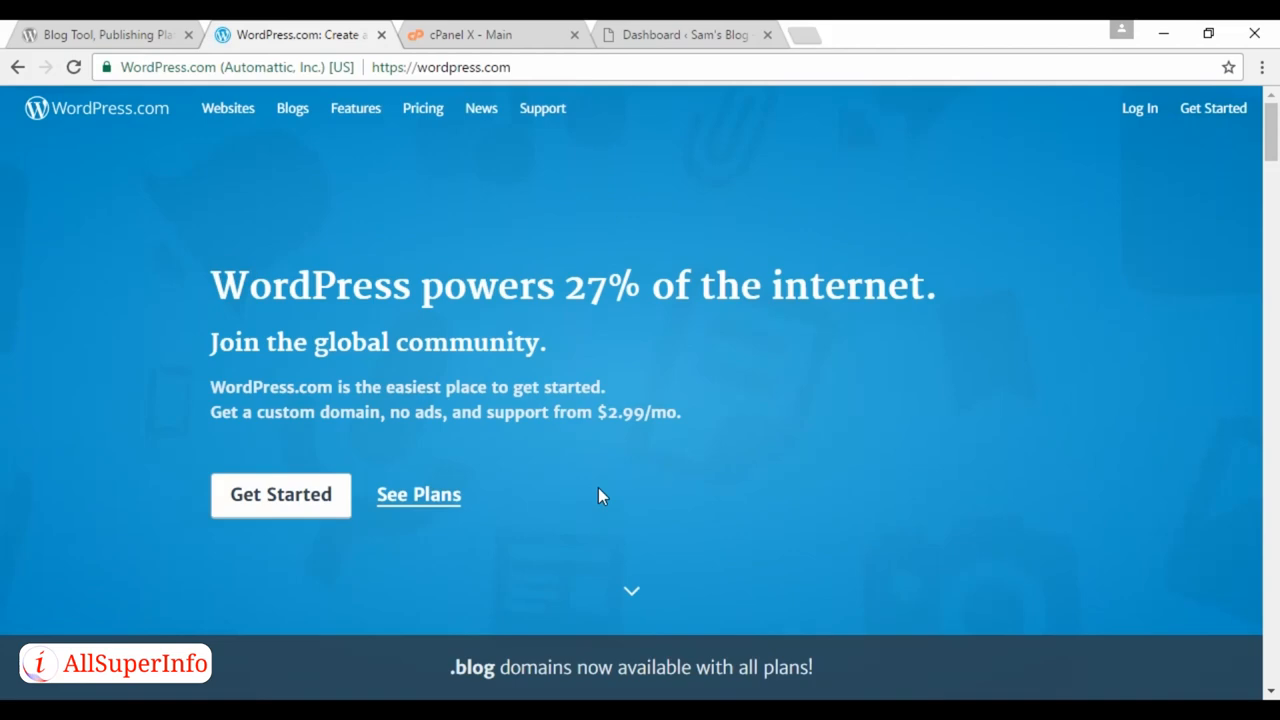
pyautogui.moveTo(748, 236)
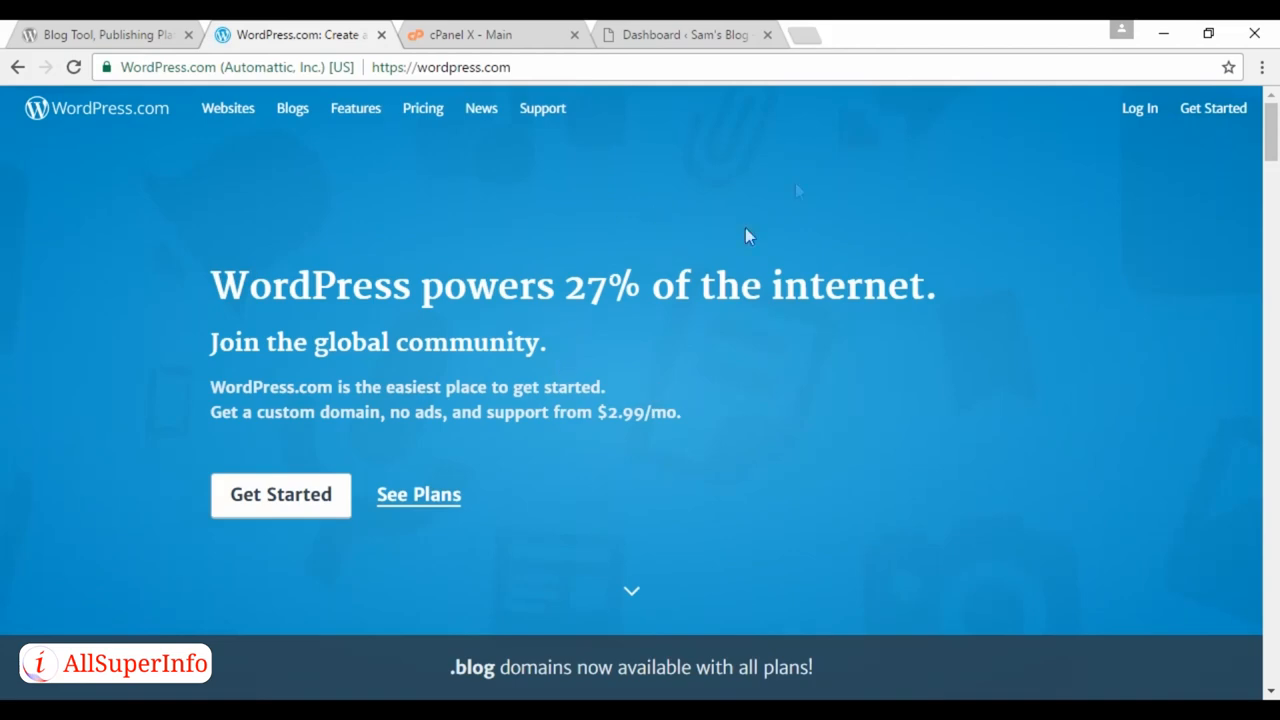
# Step: Show the wp-admin dashboard for Sam's Blog with its welcome panel
pyautogui.click(672, 32)
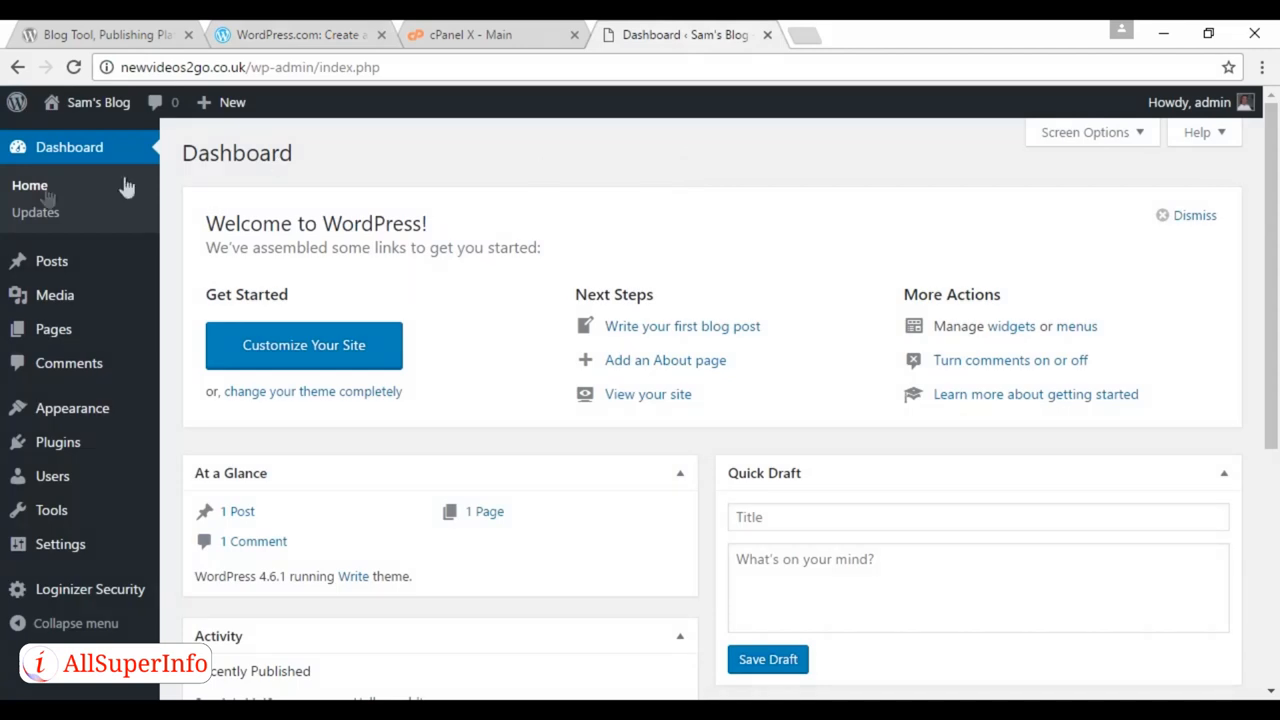
pyautogui.moveTo(52, 260)
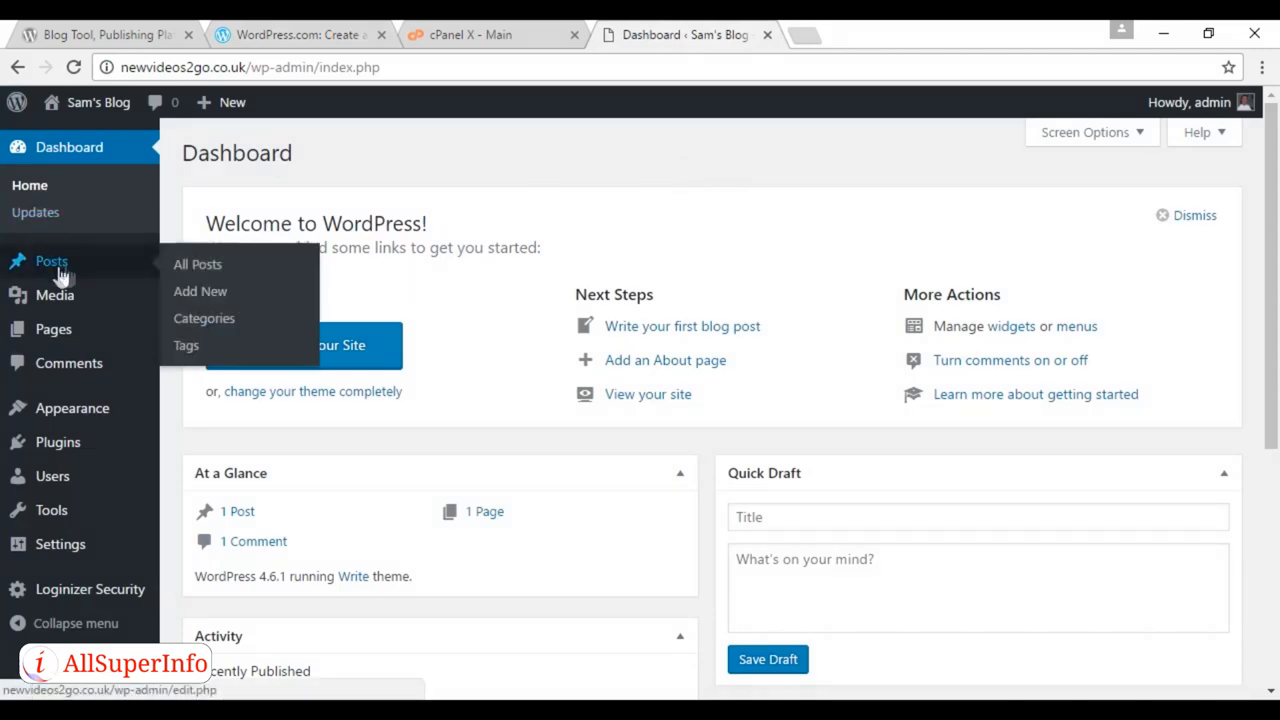
pyautogui.moveTo(224, 266)
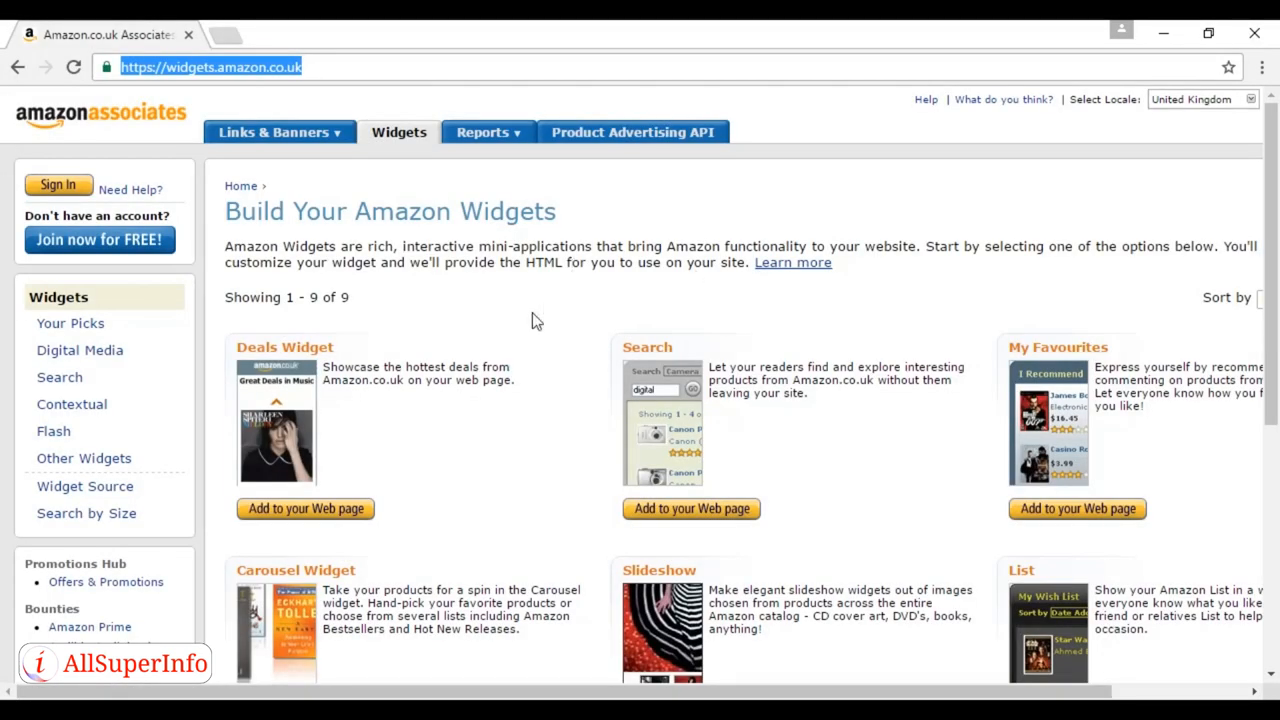
pyautogui.moveTo(532, 332)
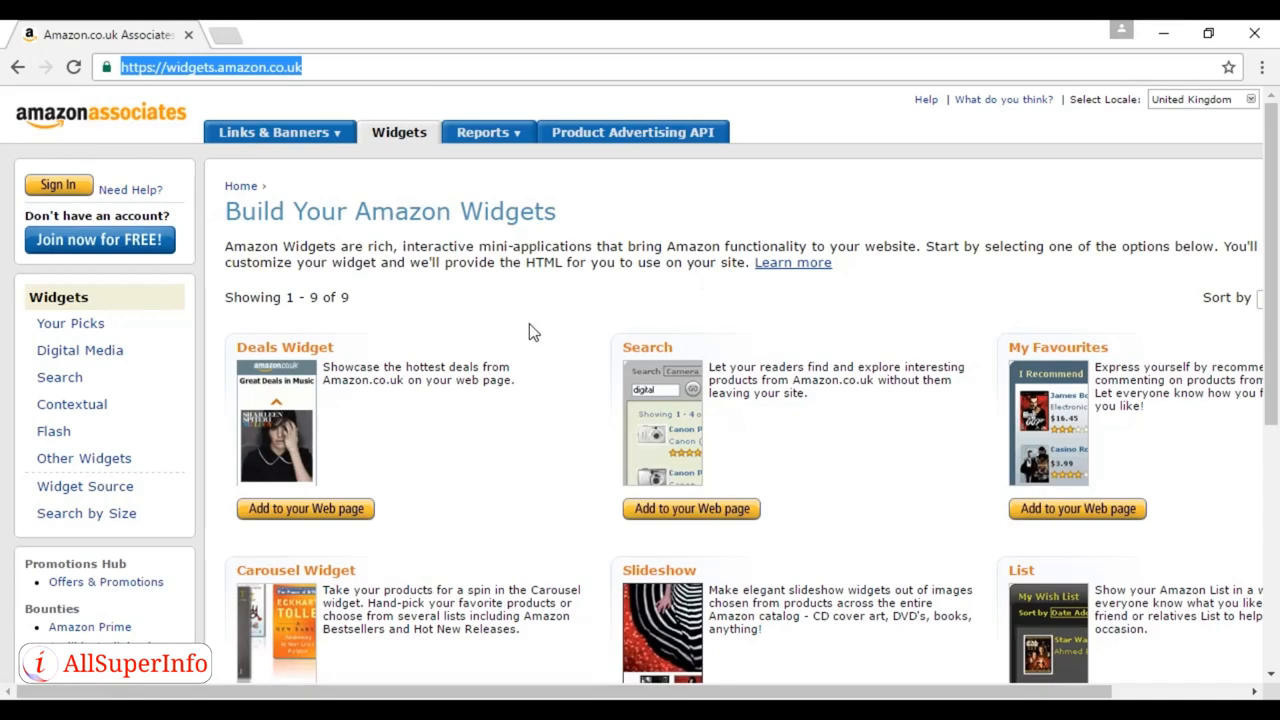
pyautogui.moveTo(800, 412)
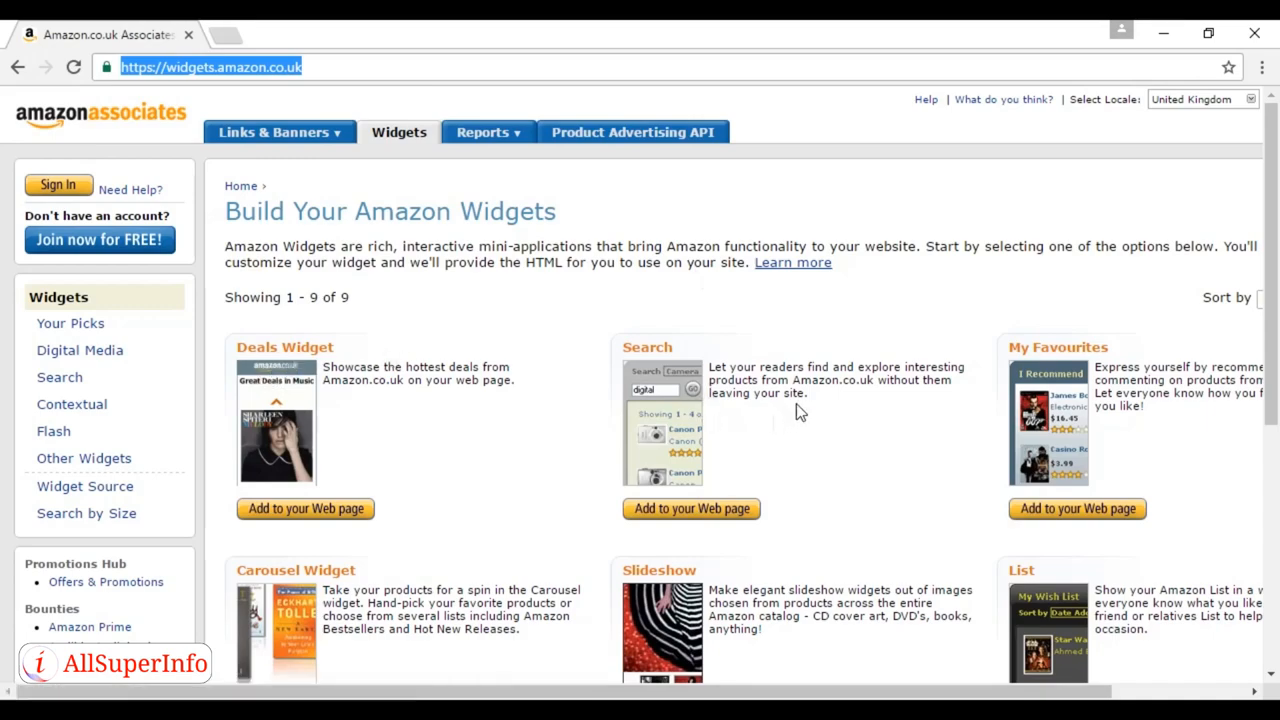
# Step: Browse the full Amazon widget list and select the widgets page's web address
pyautogui.scroll(-3)
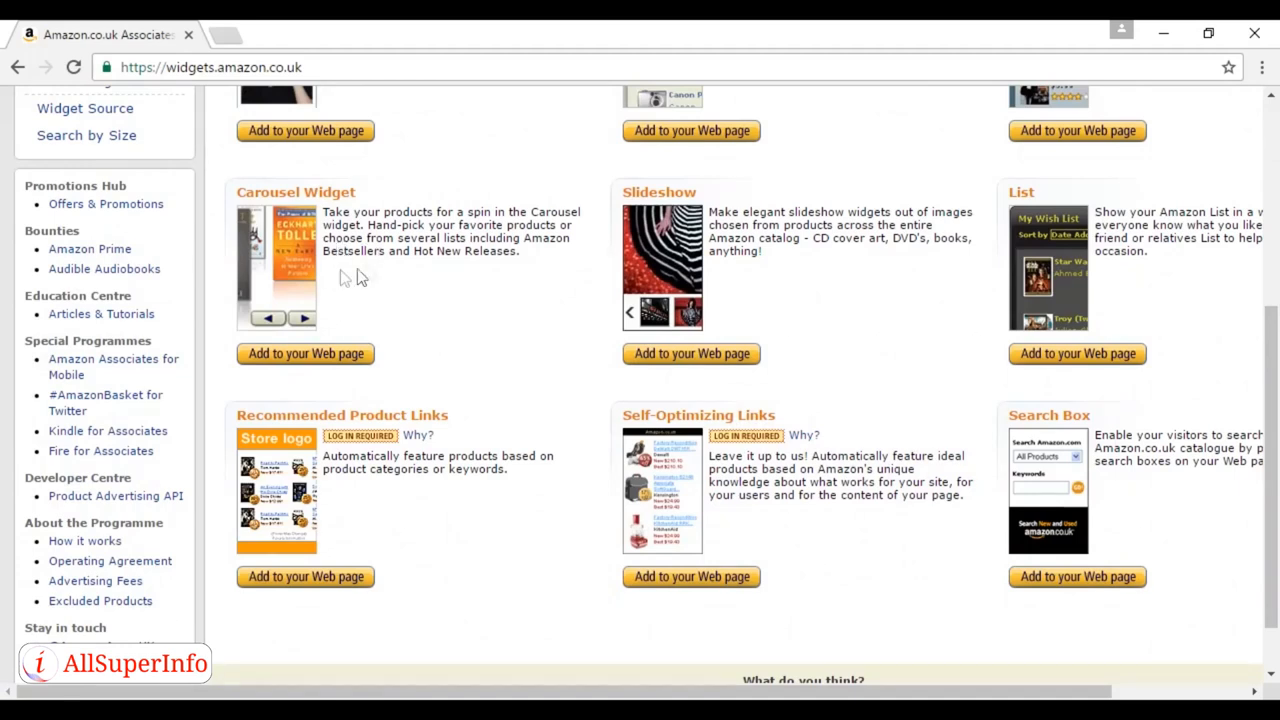
pyautogui.moveTo(370, 270)
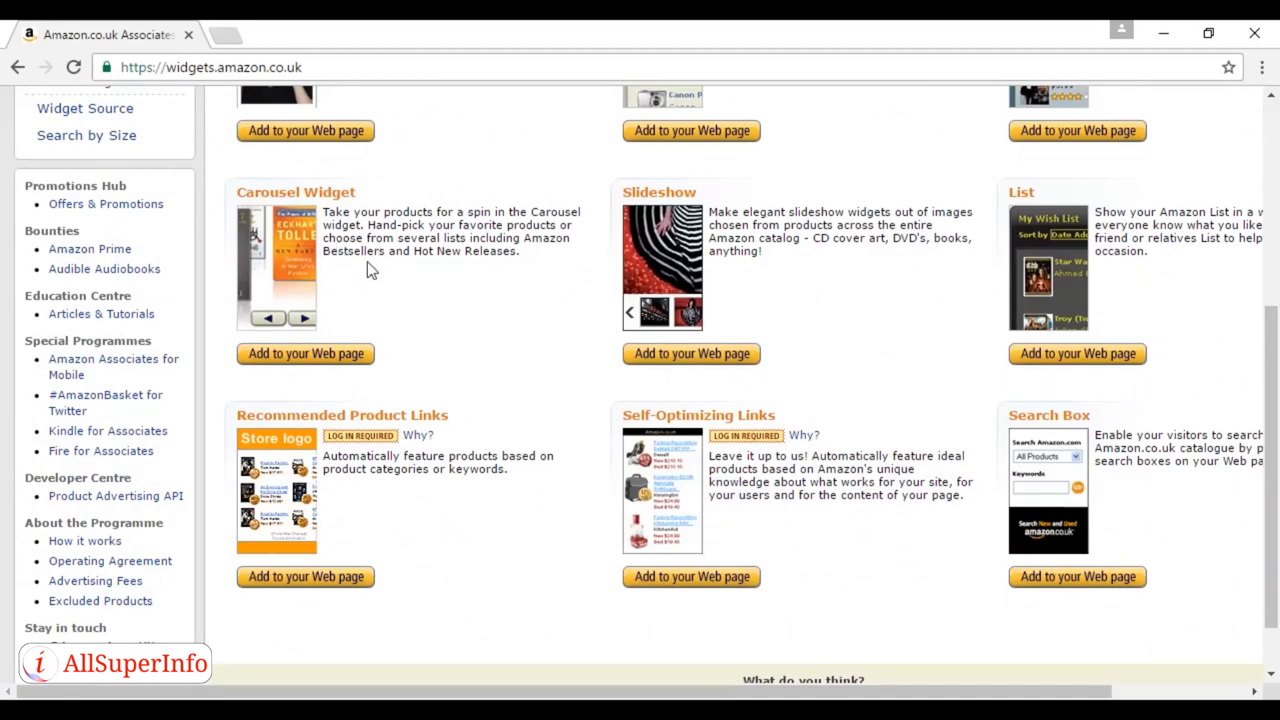
pyautogui.moveTo(870, 268)
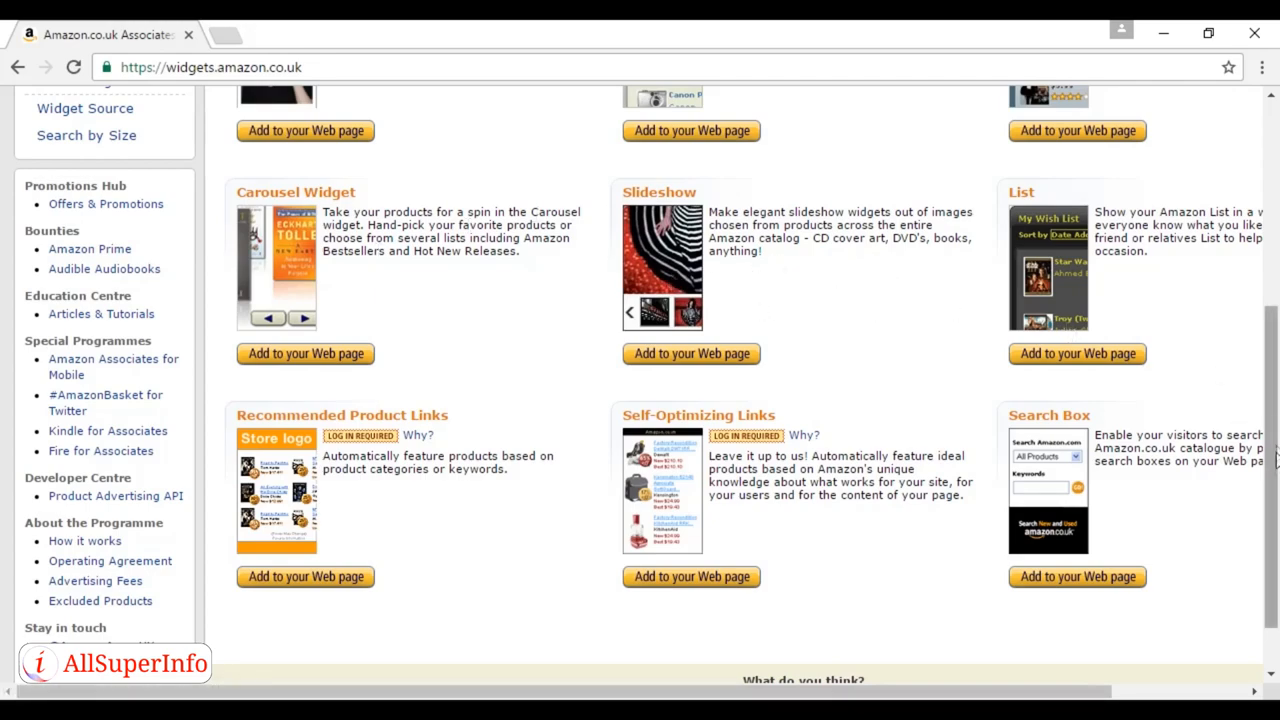
pyautogui.scroll(3)
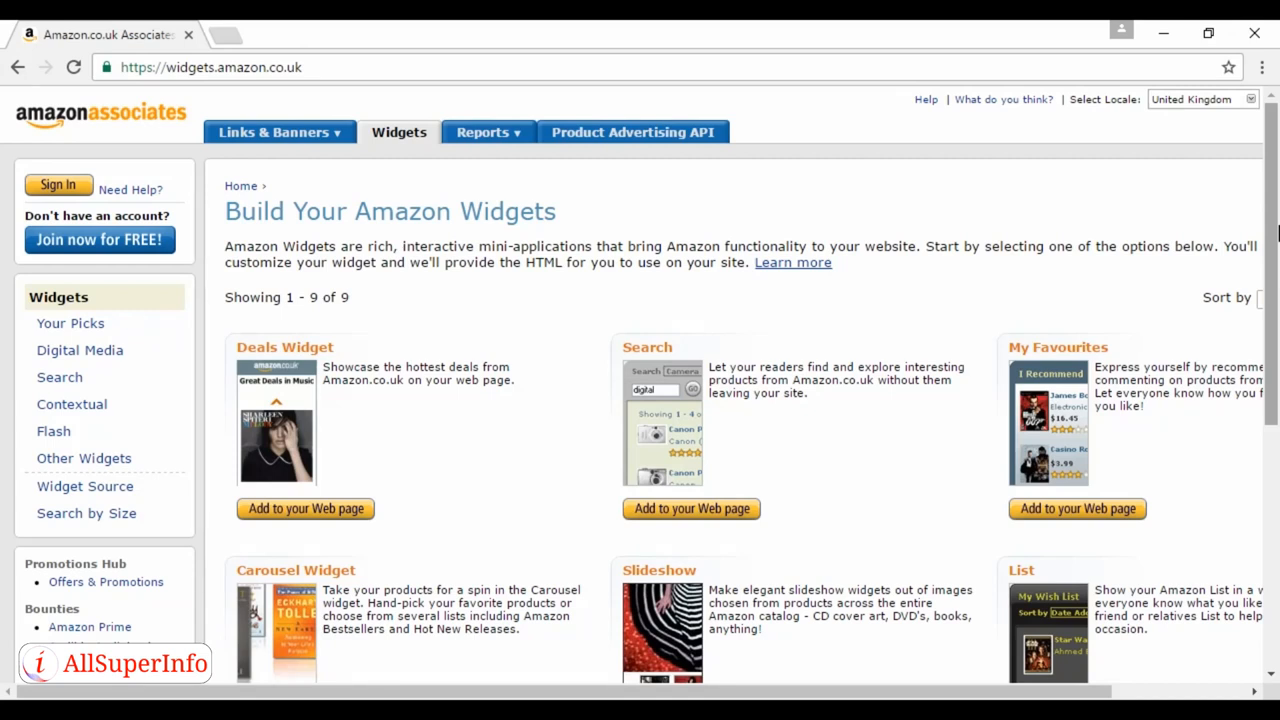
pyautogui.click(210, 68)
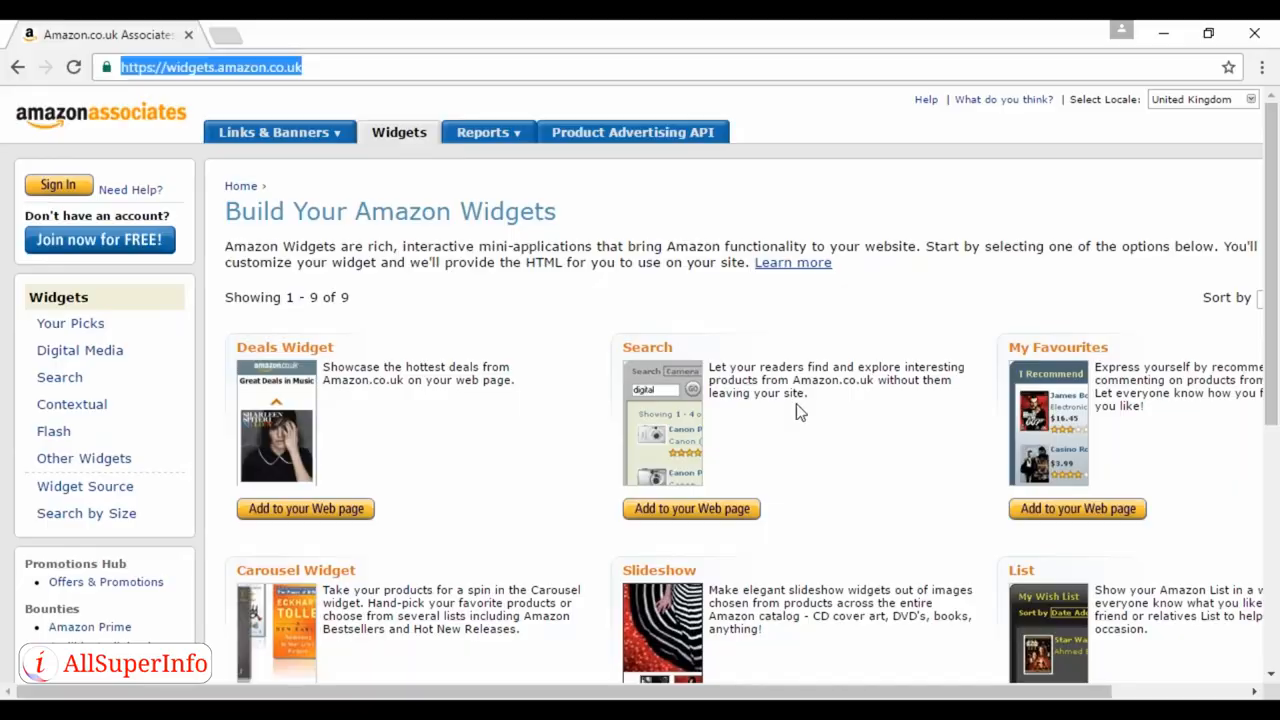